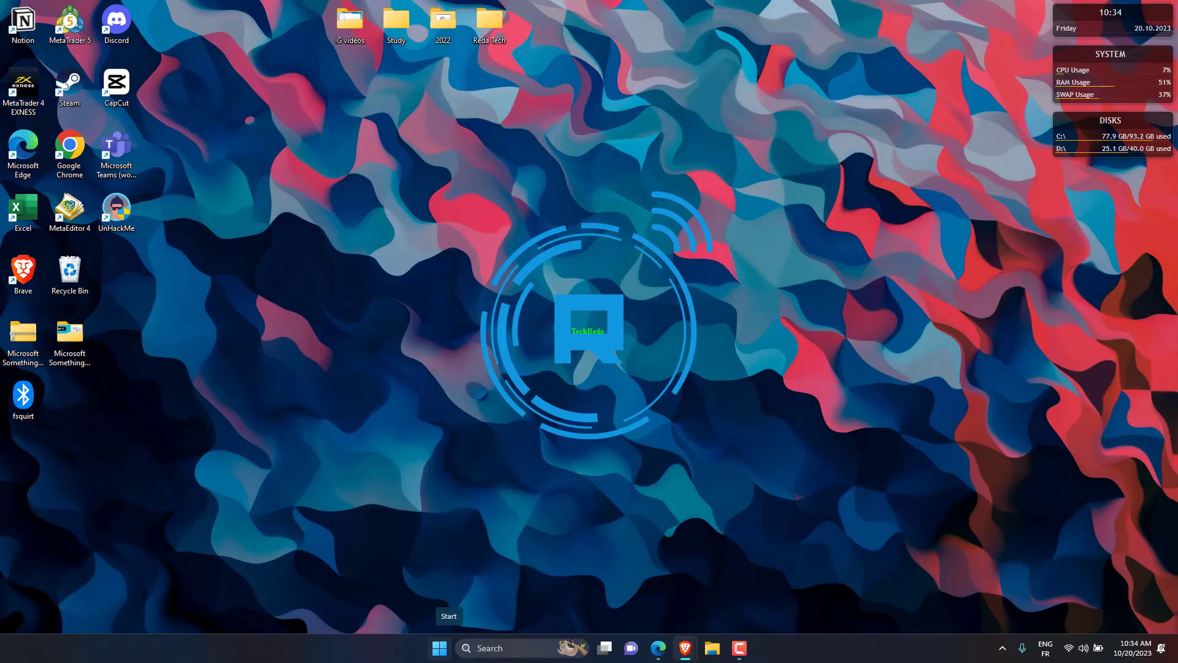
- Open File Explorer and right-click This PC to choose Manage
click(710, 648)
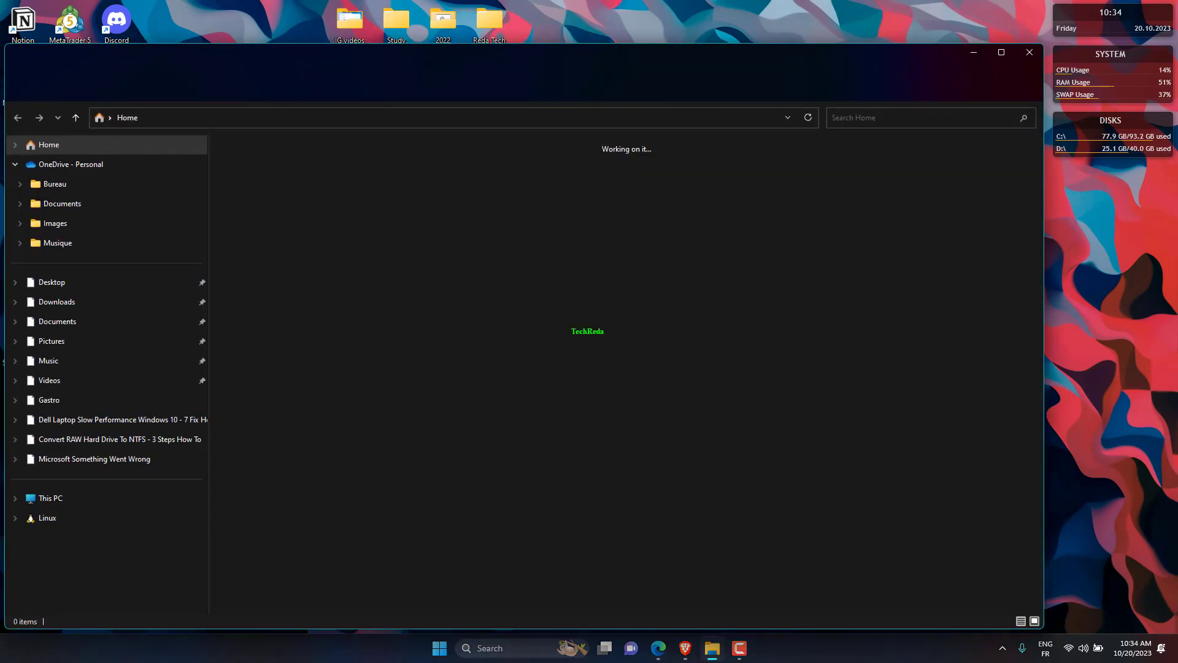
right_click(50, 498)
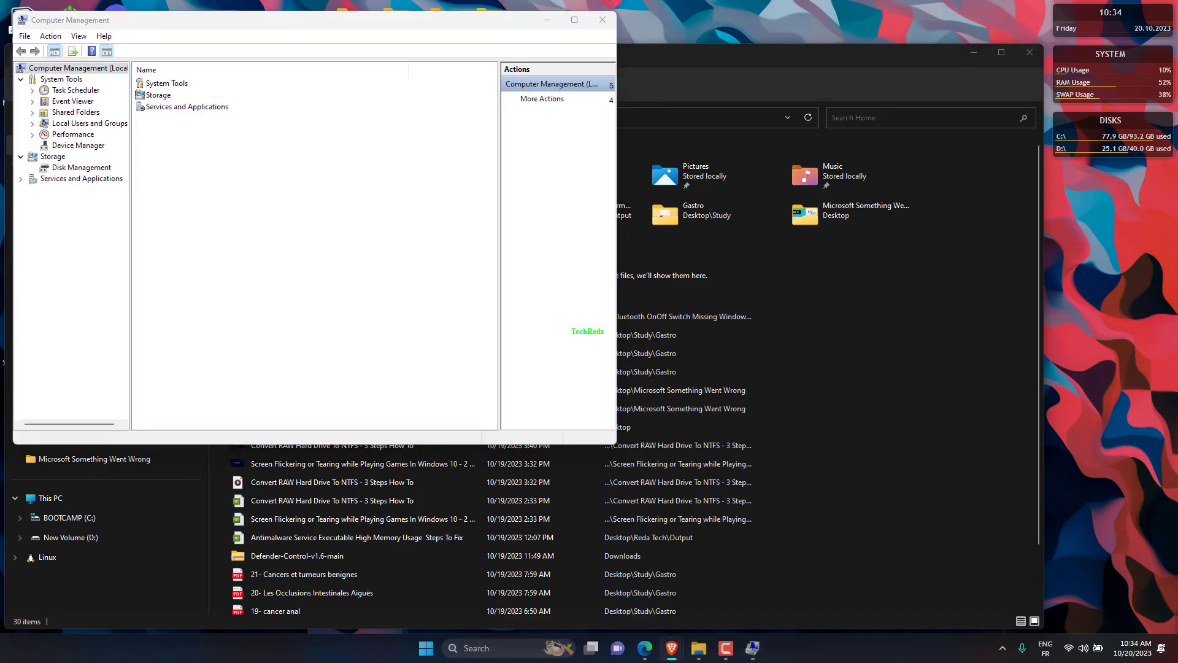
- Open Disk Management and start changing New Volume (D:)'s drive letter via the letter dropdown
click(81, 167)
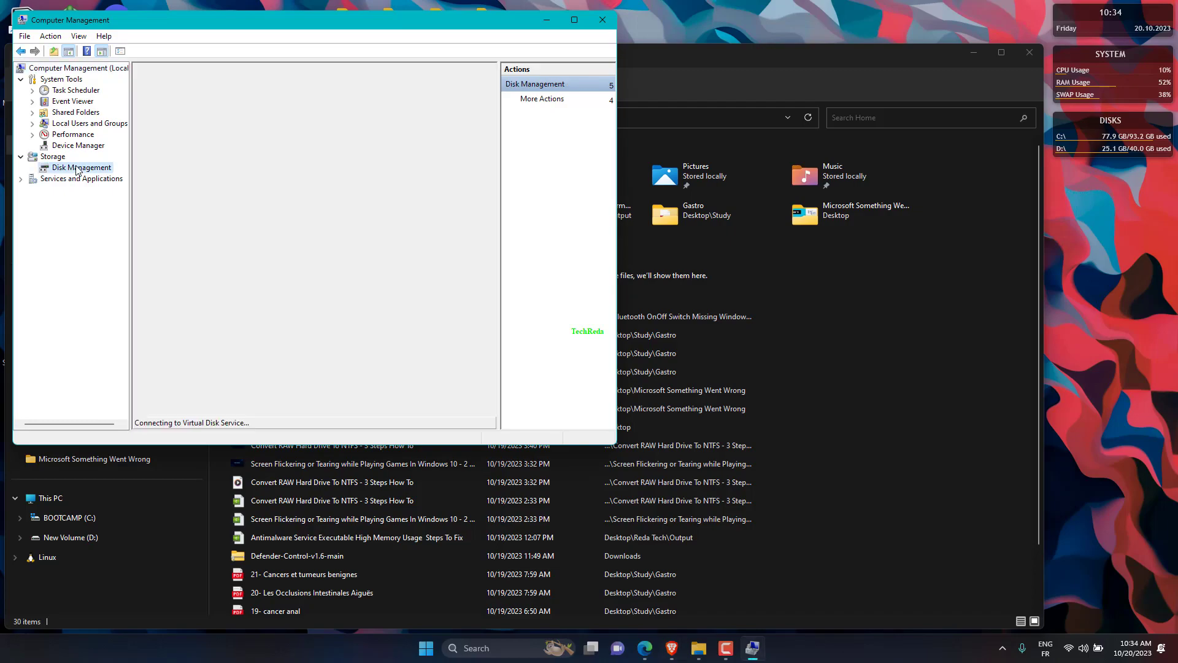
click(81, 167)
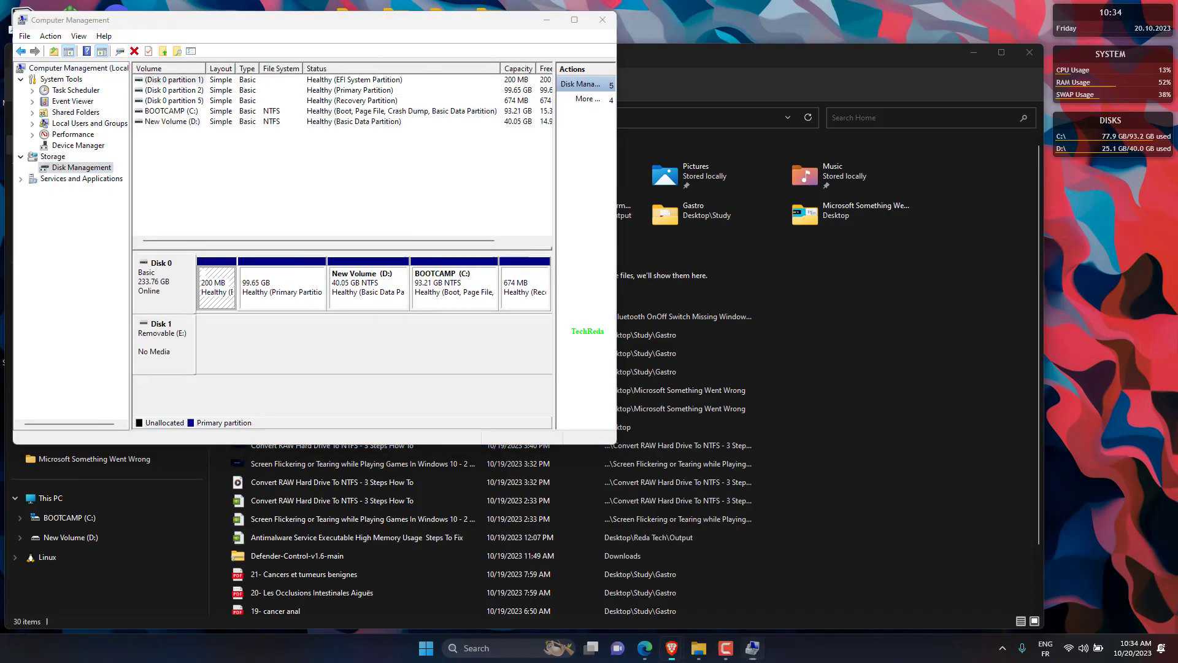
right_click(359, 289)
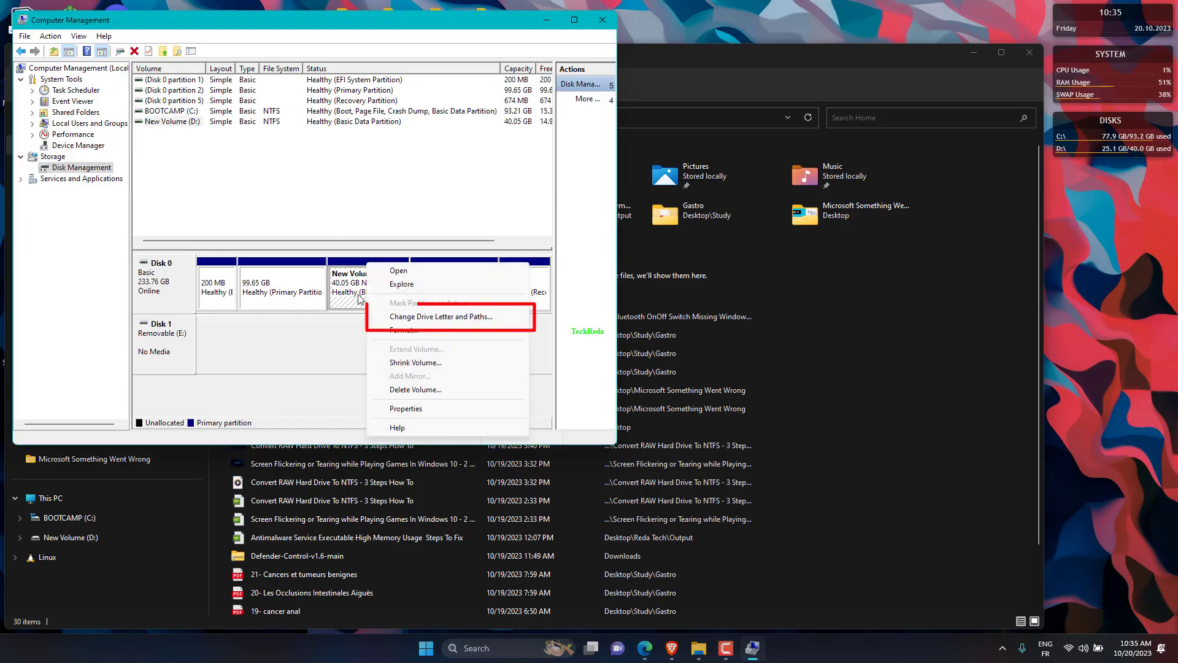
click(443, 317)
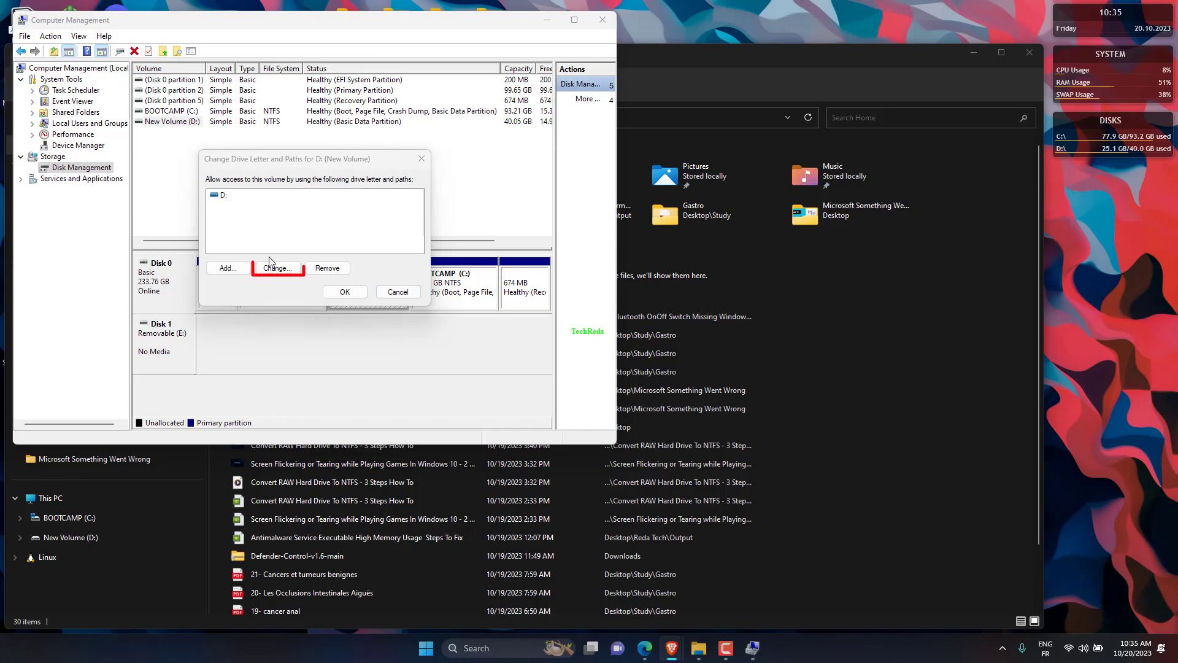
click(277, 269)
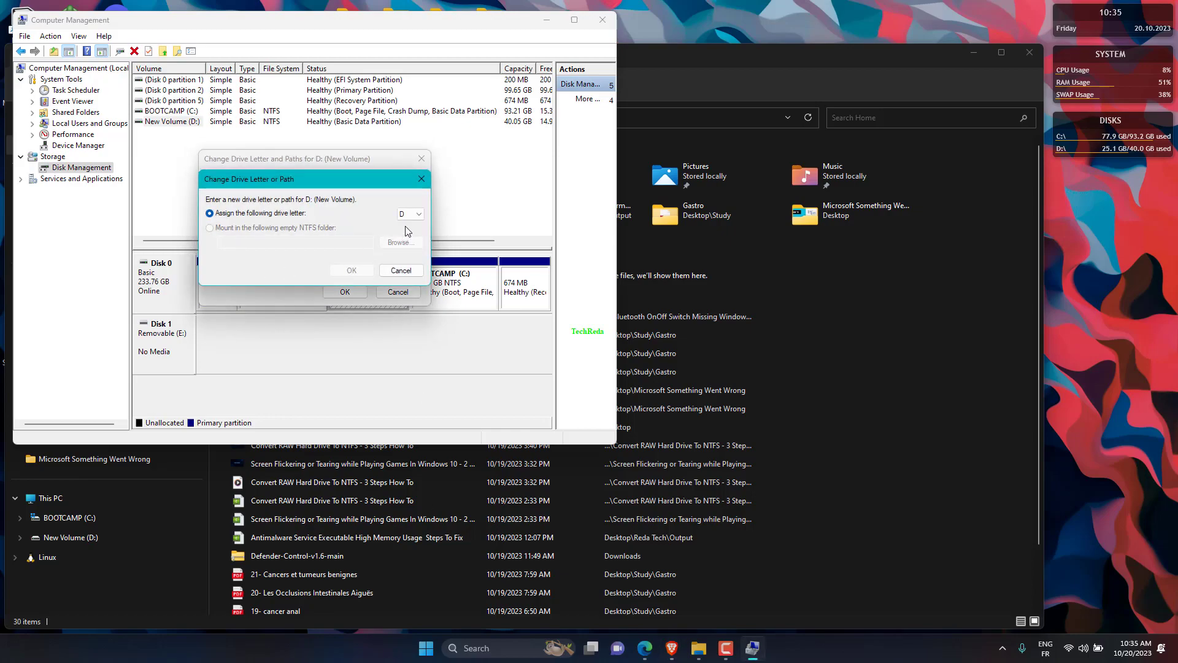
click(419, 213)
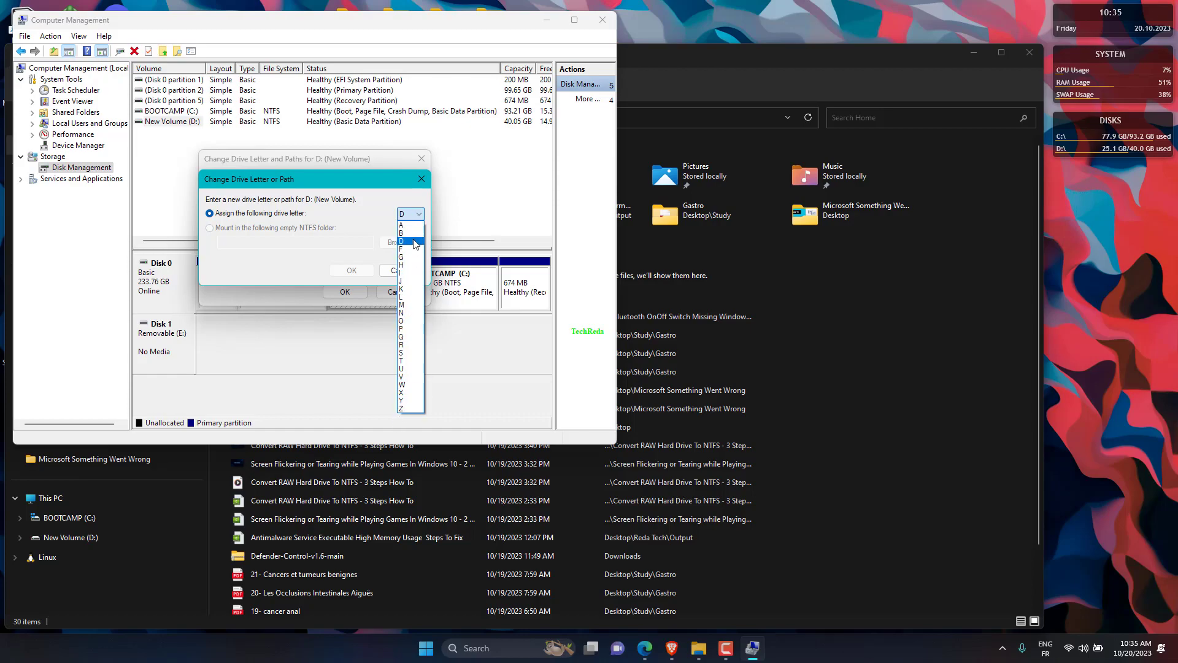
click(410, 214)
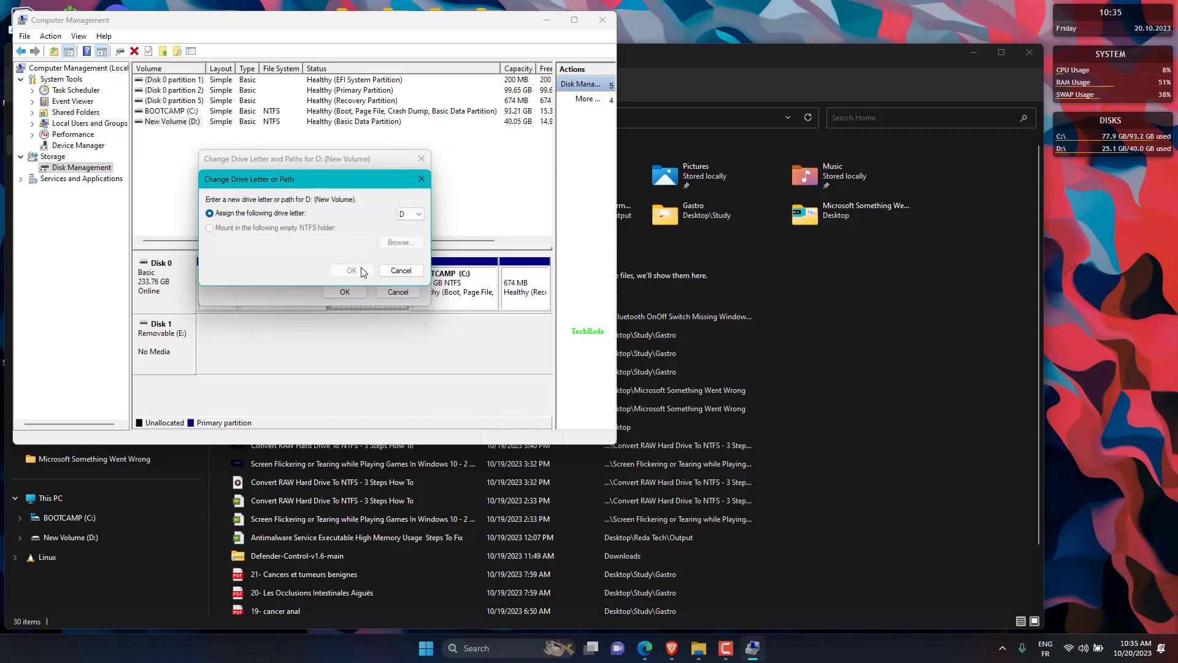
mouse_move(352, 272)
text(device)
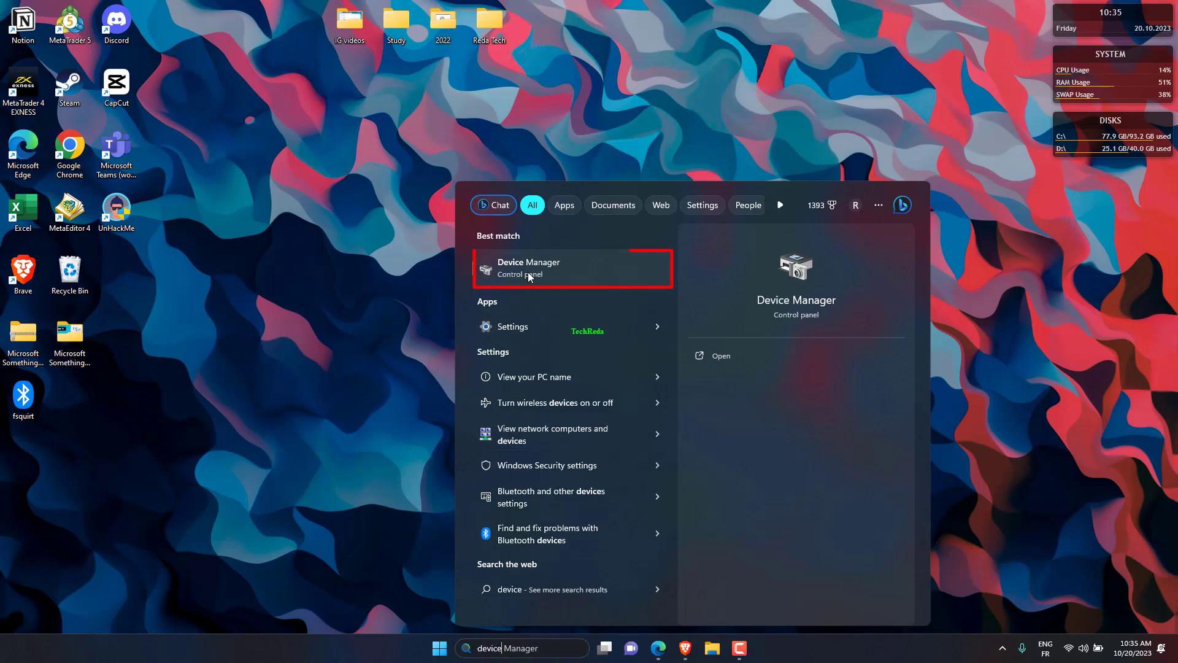
- In Device Manager, uninstall the APPLE SSD SM0256G under Disk drives
click(572, 267)
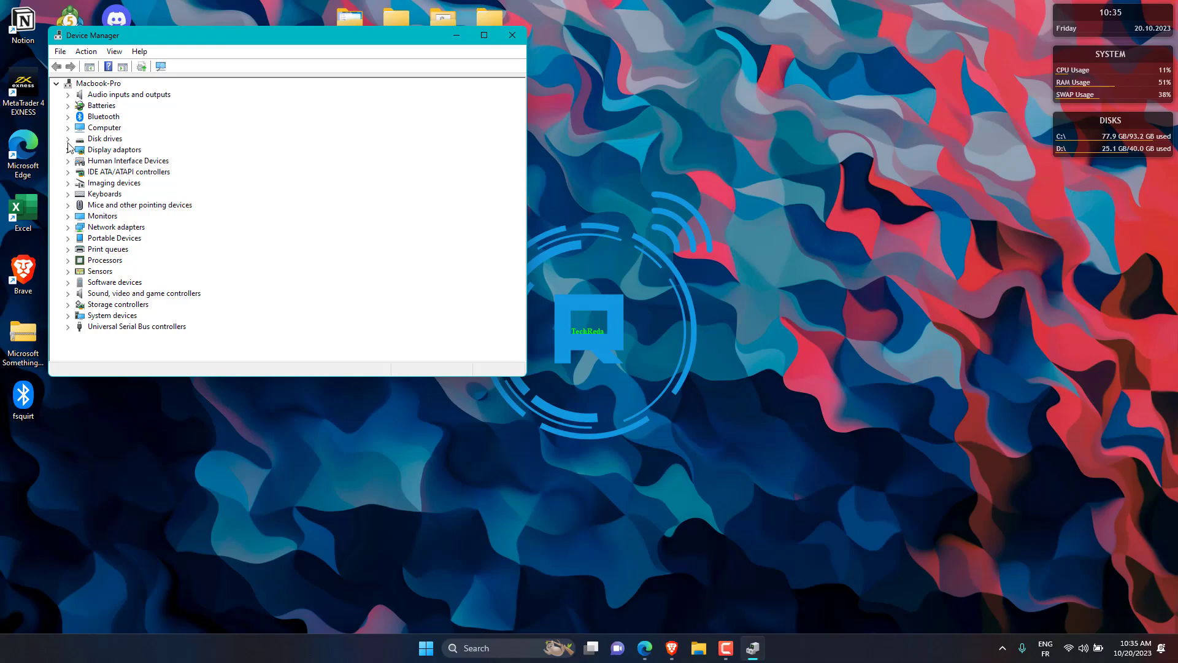
click(68, 138)
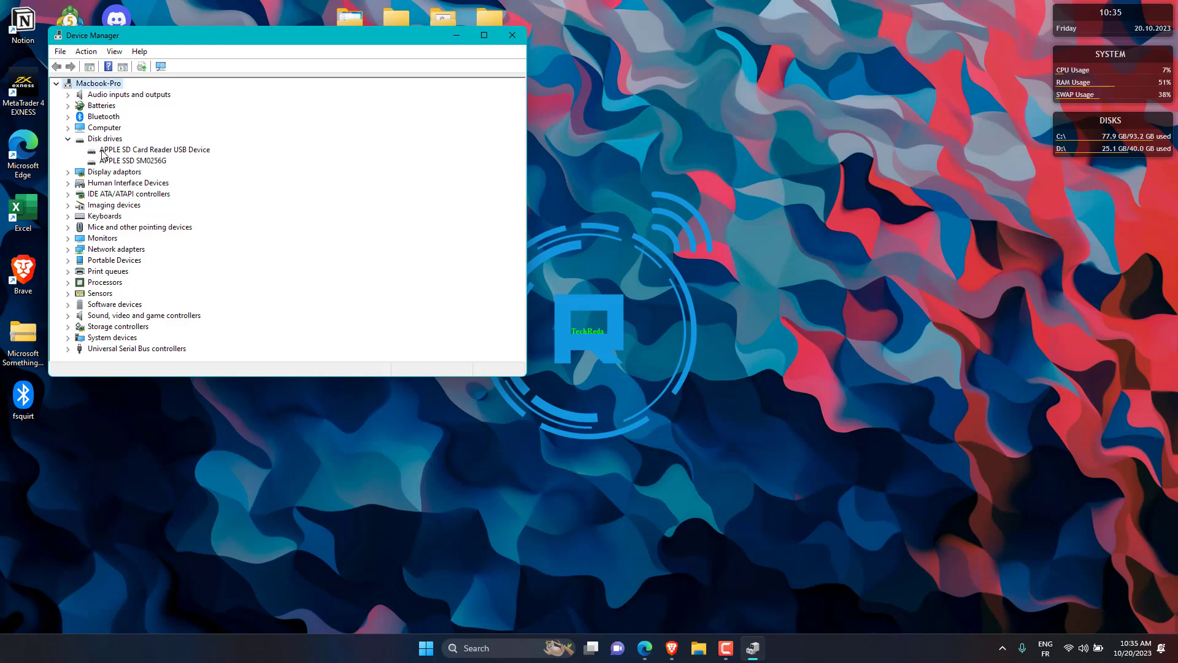
click(133, 161)
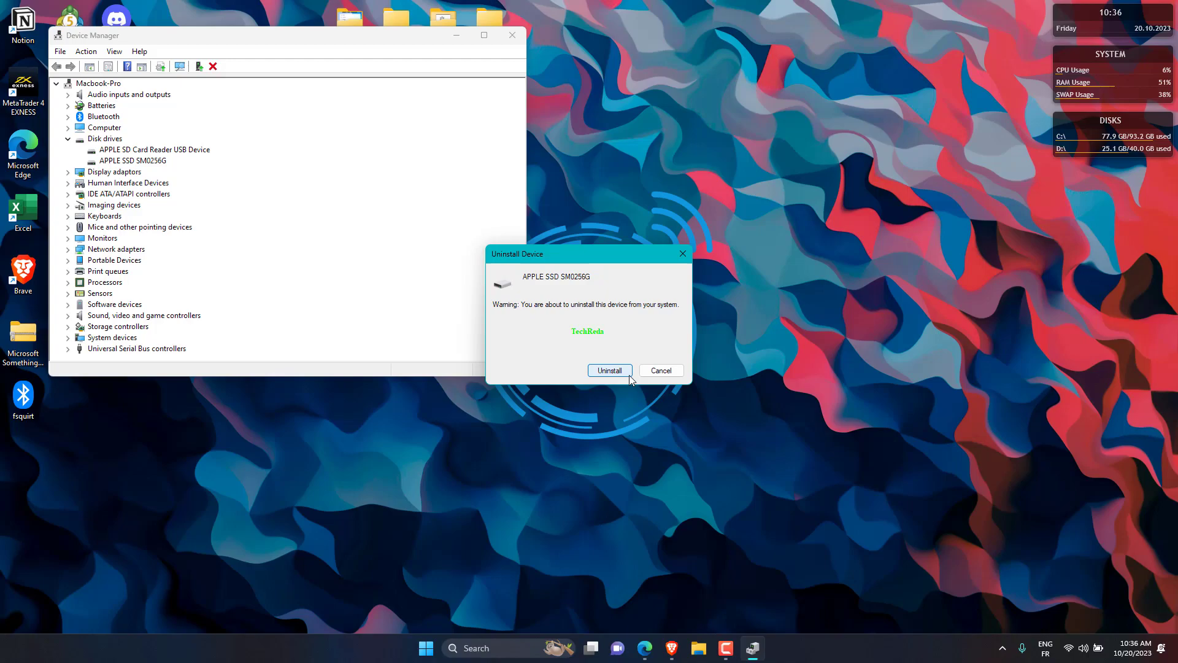
click(660, 369)
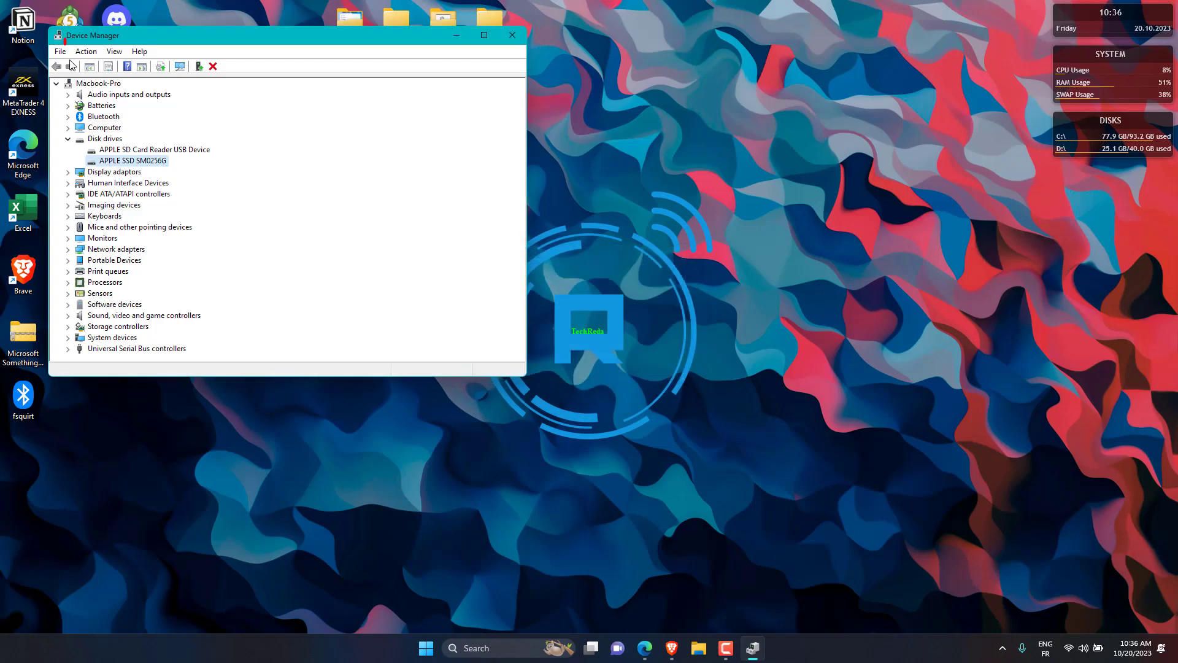
- Scan for hardware changes, confirm the SSD reappears under Disk drives, and close Device Manager
click(86, 51)
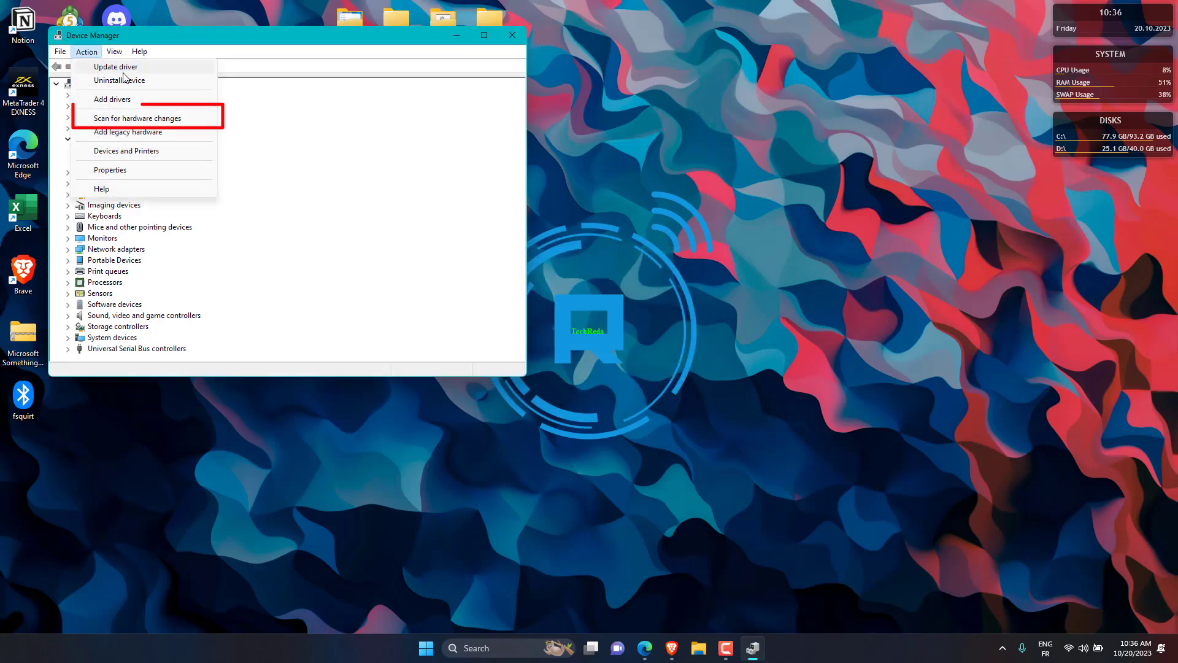
click(136, 117)
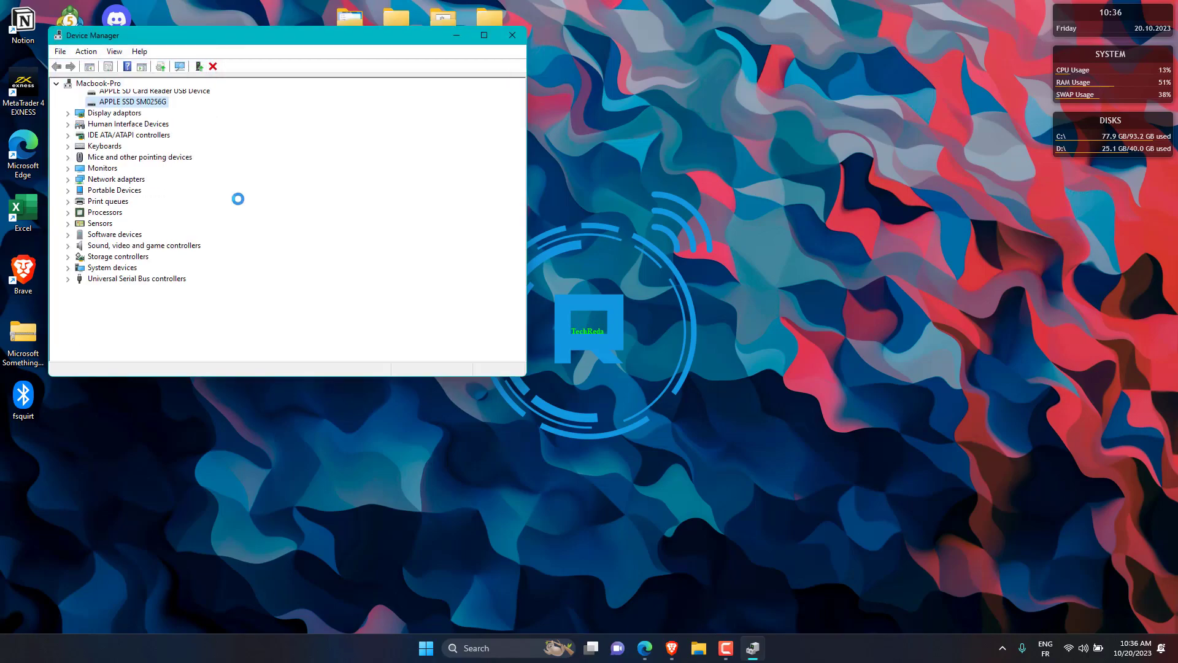
click(56, 83)
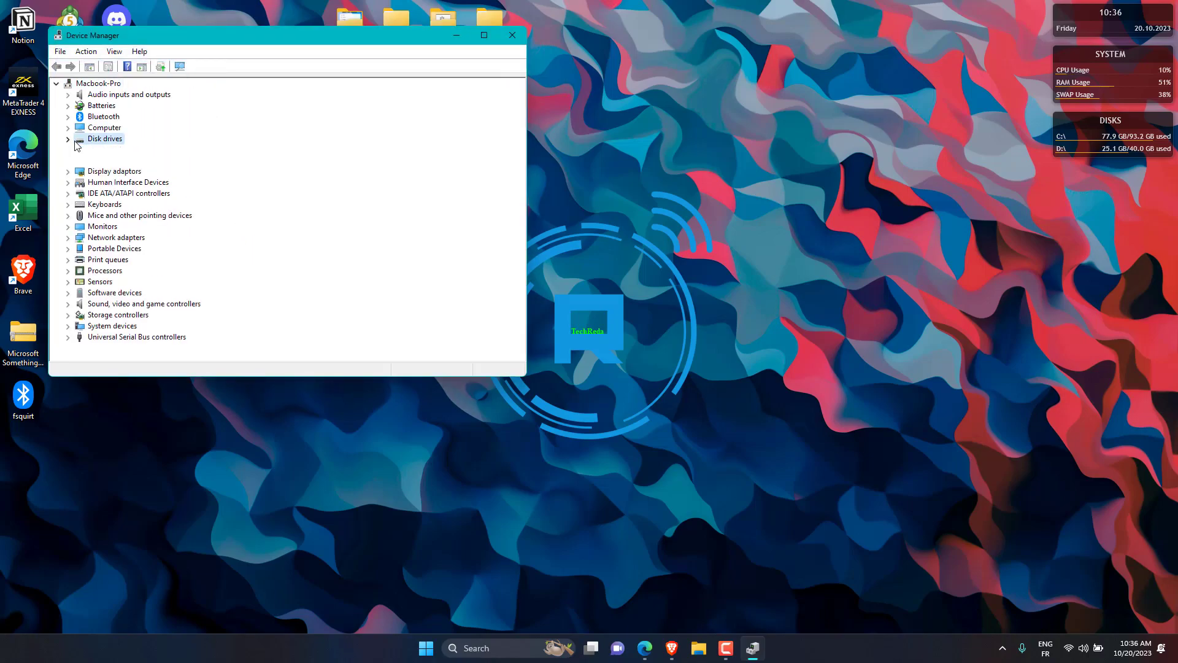
click(68, 138)
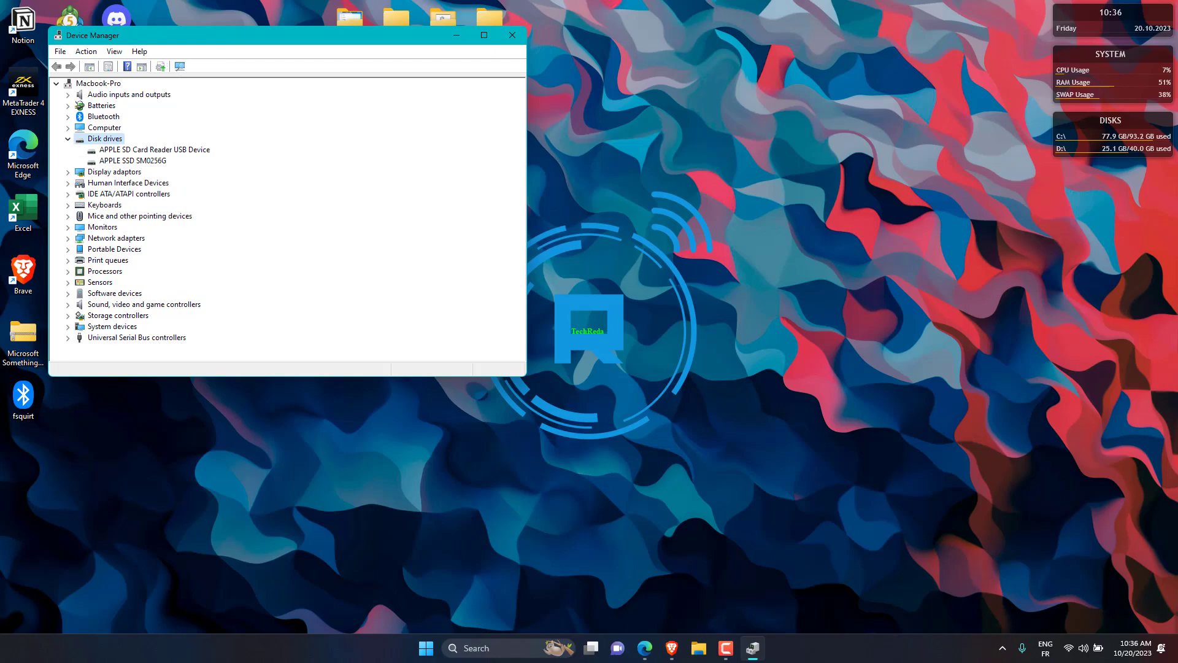
click(513, 35)
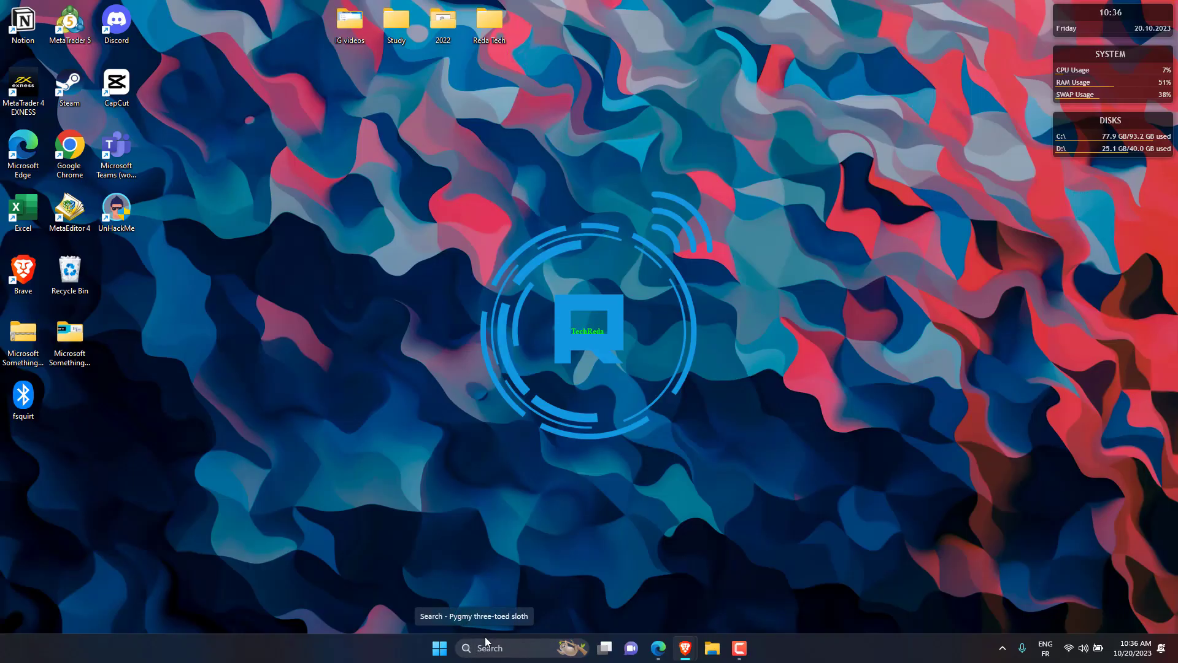
- Run chkdsk on the 40 GB drive from an administrator Command Prompt, then close it
text(cmd)
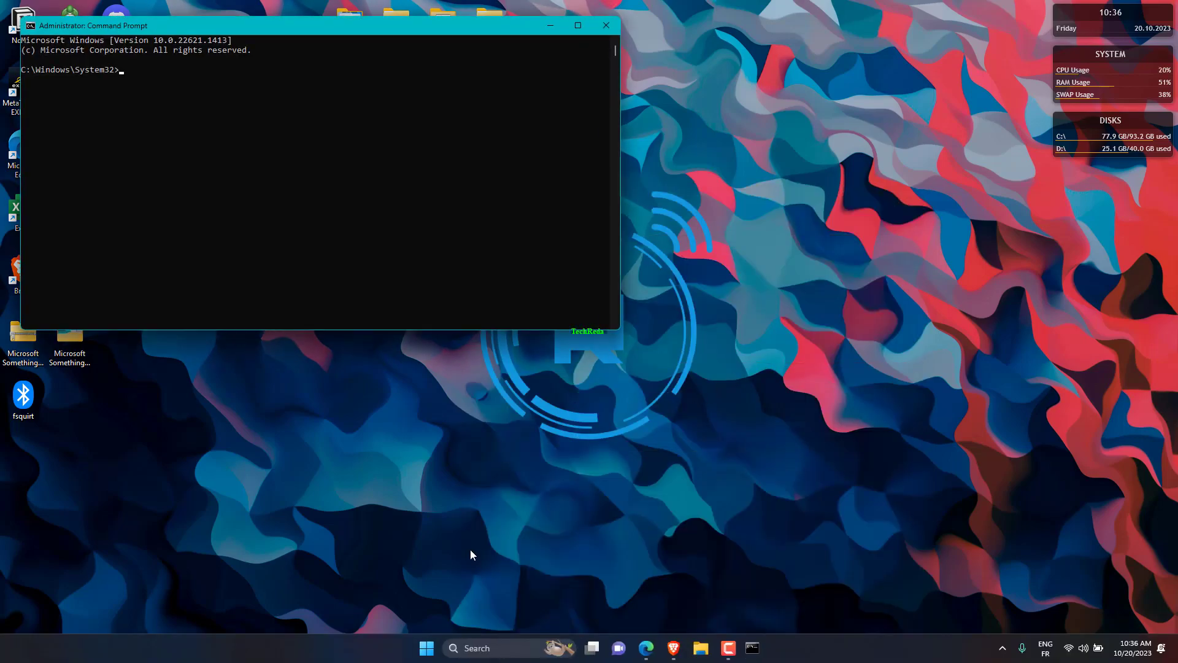
text(ch)
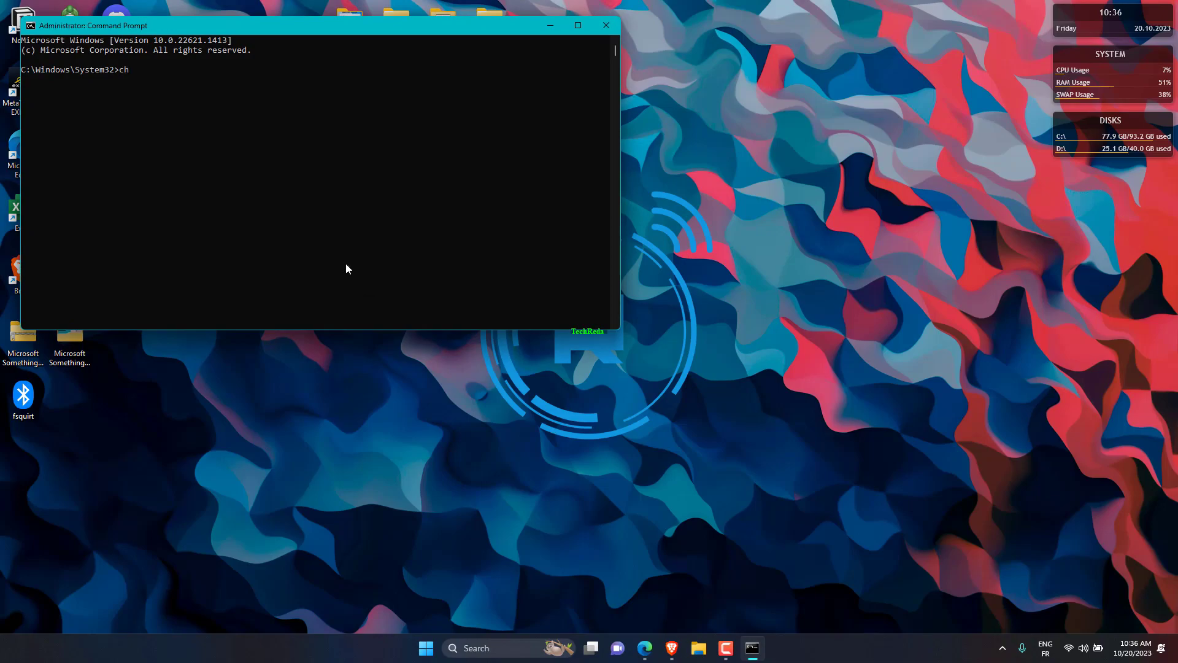
text(kdsk)
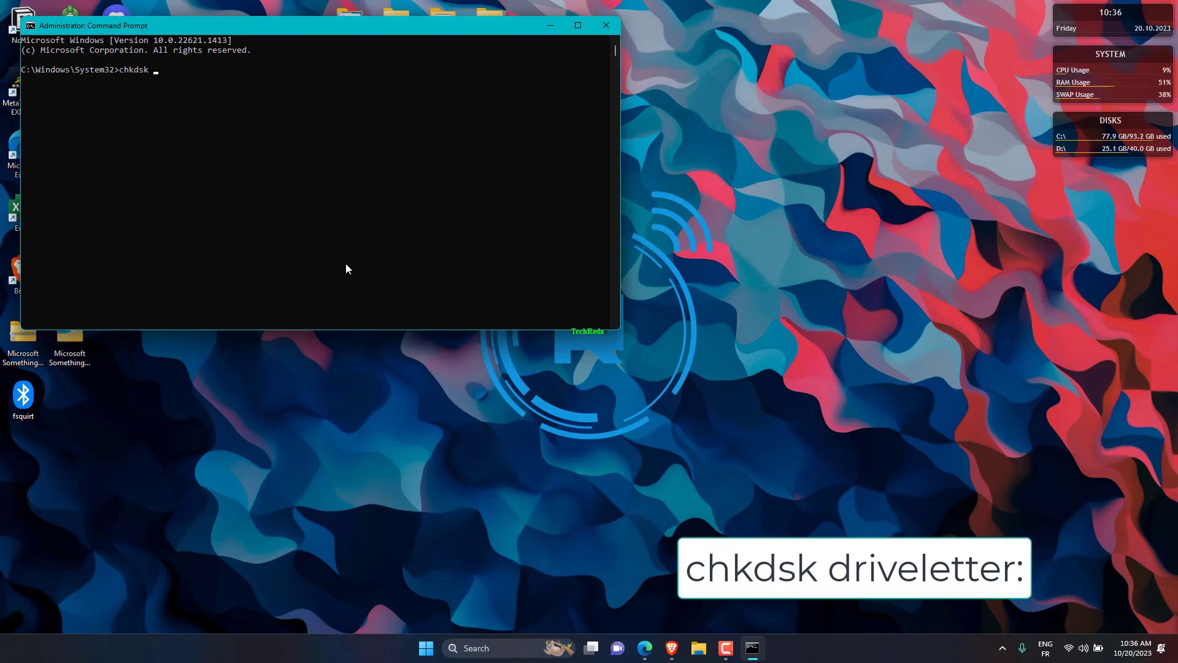
mouse_move(349, 218)
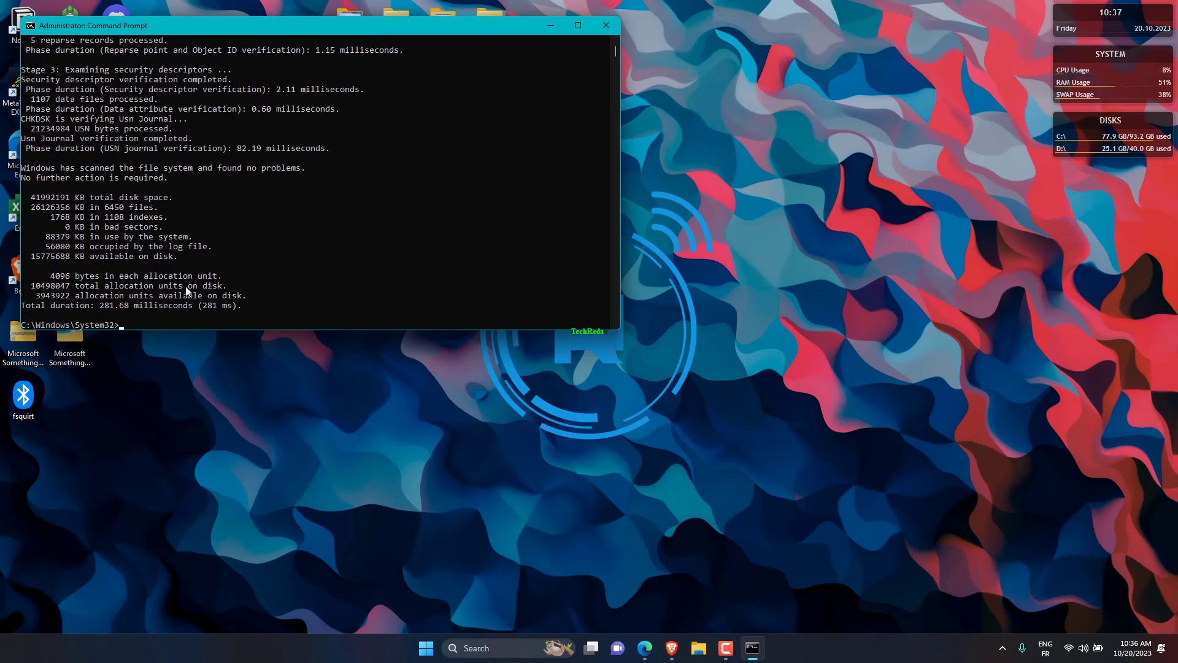
mouse_move(376, 465)
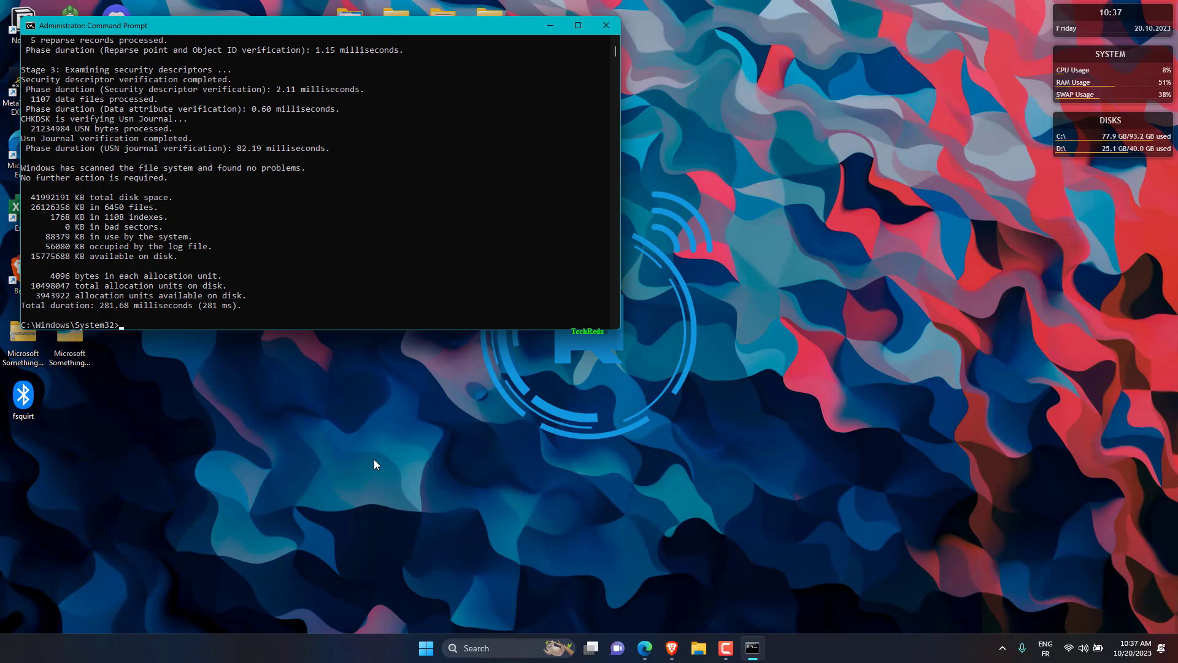
click(606, 25)
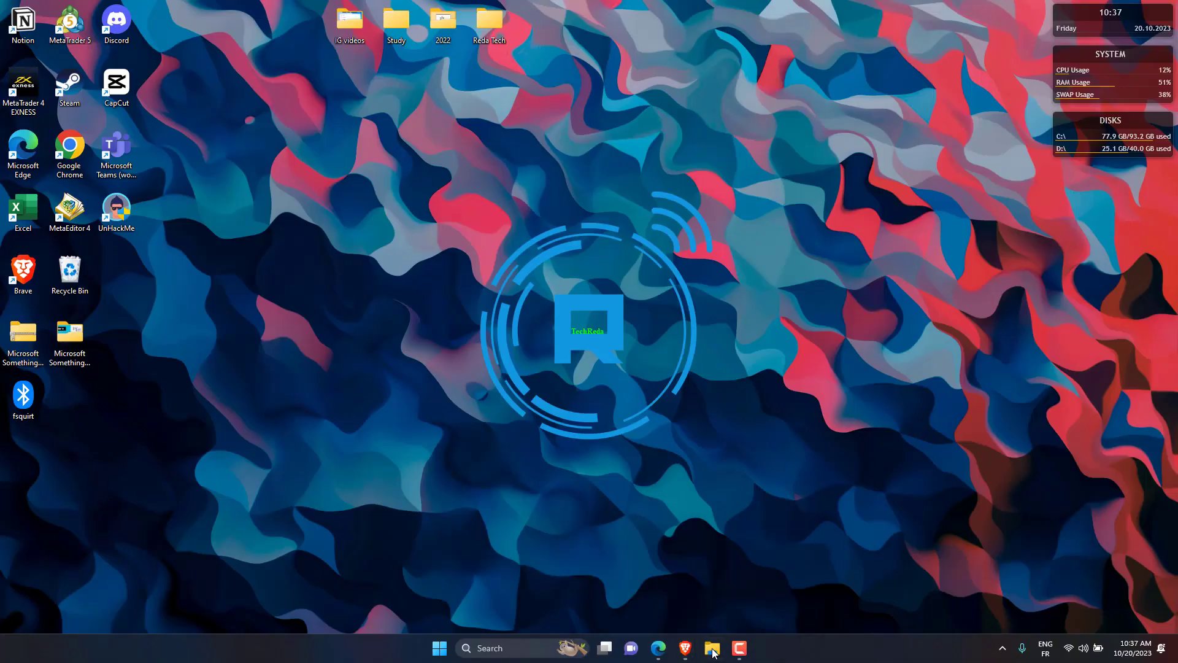
- Scan New Volume (D:) with the Tools tab's error checking despite no reported errors
click(710, 648)
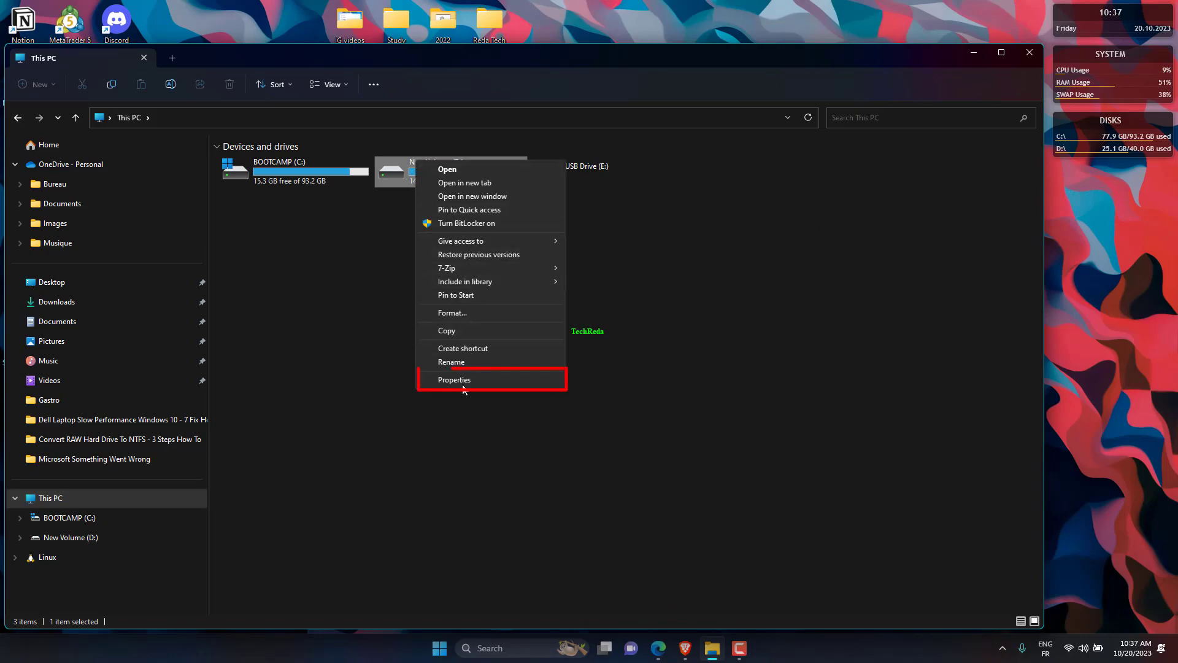
click(454, 380)
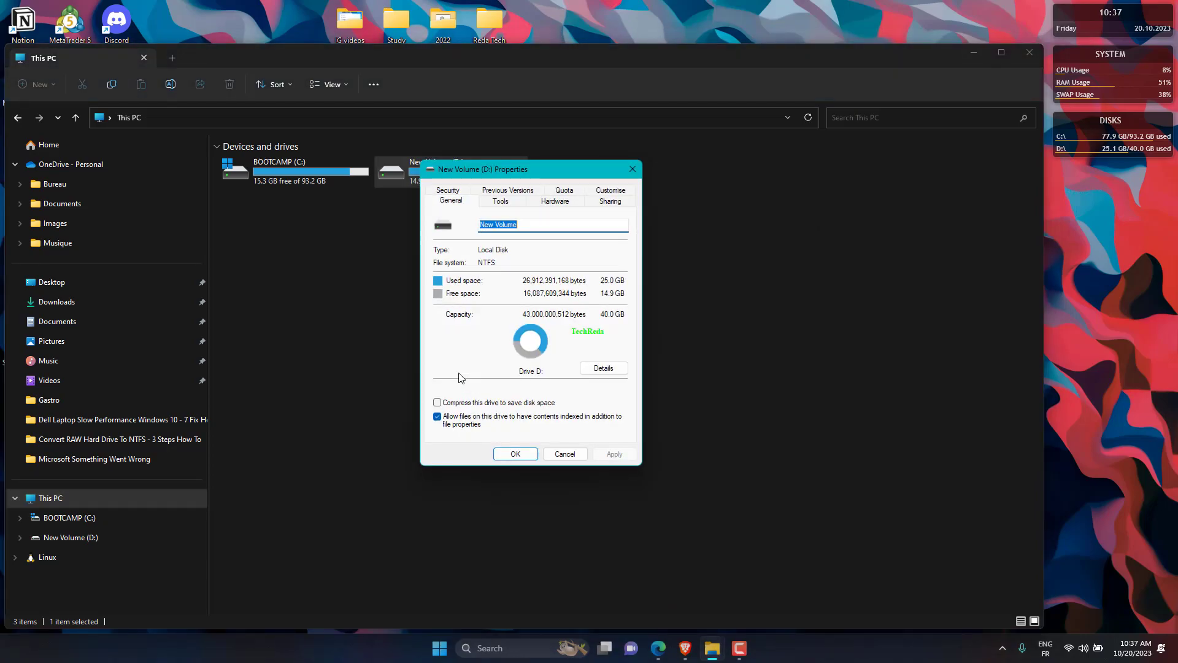
click(500, 201)
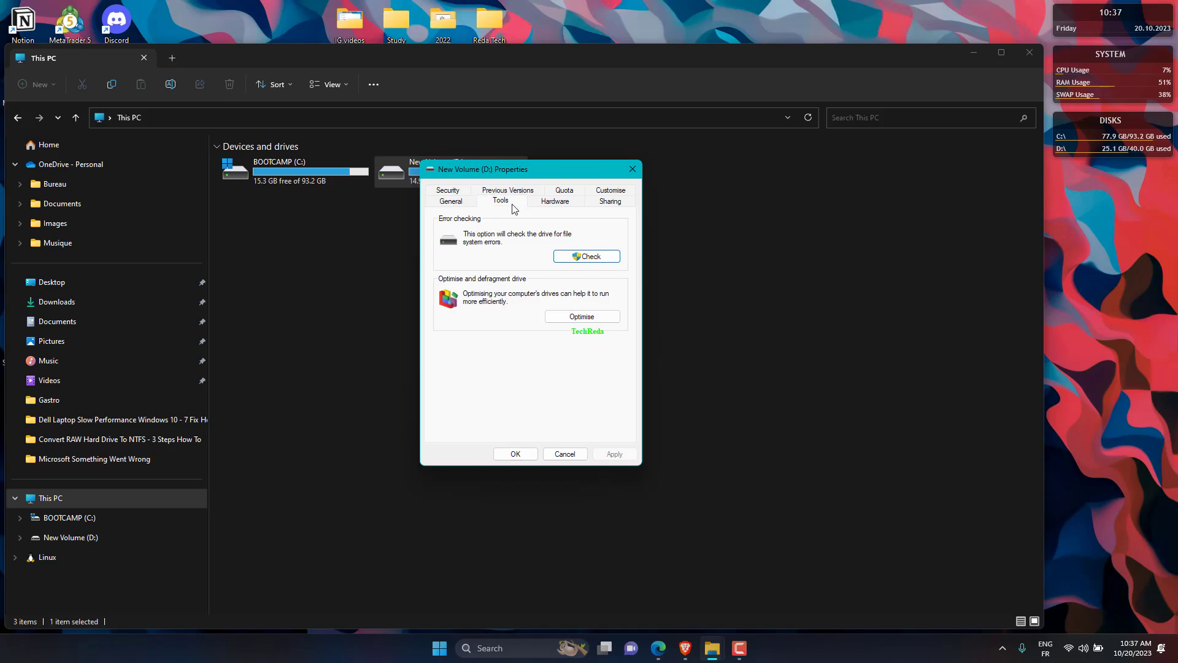
click(586, 256)
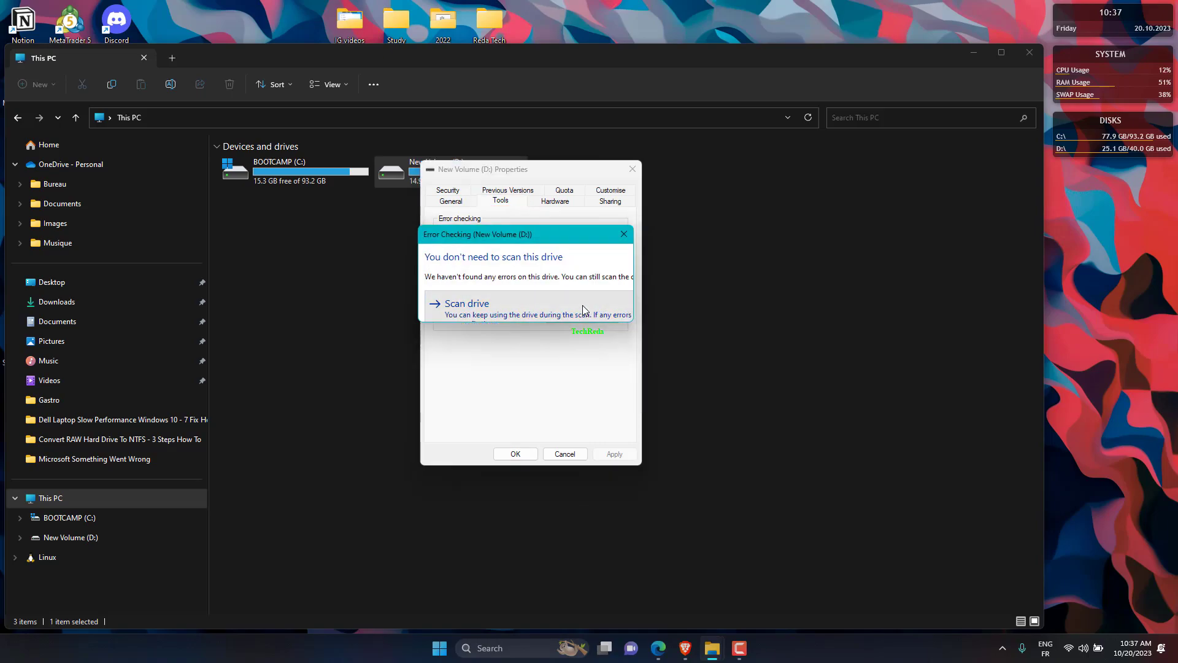
click(466, 303)
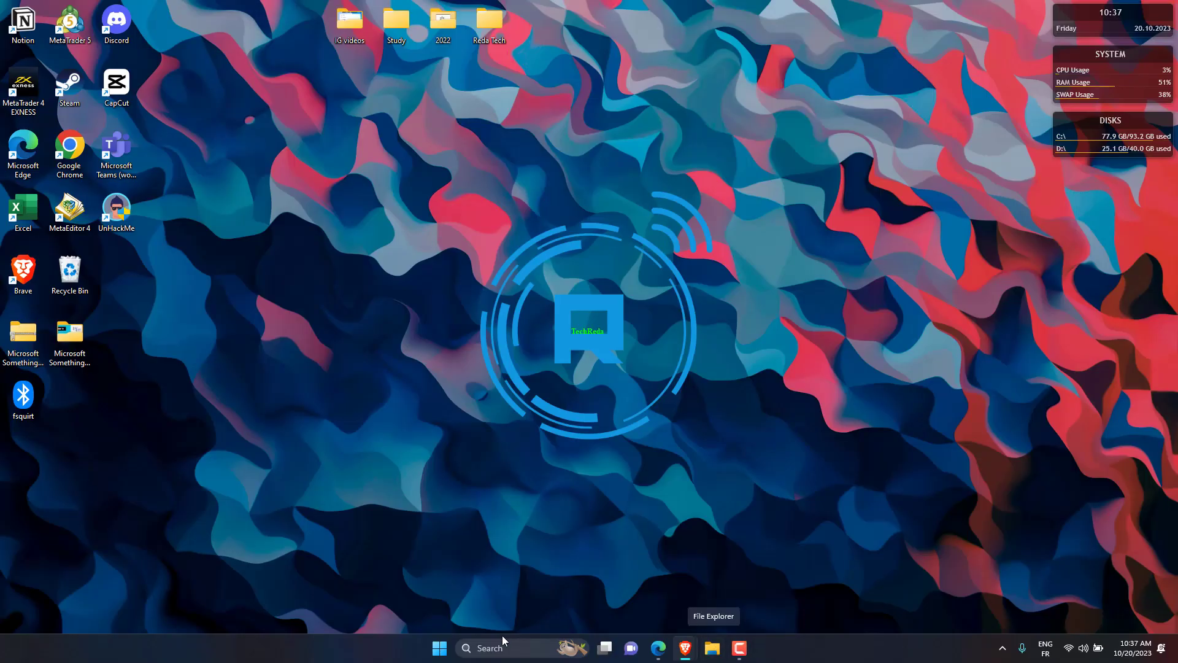
- Start DiskPart from an admin Command Prompt, list disks, select disk 0 and type clean
text(cmd)
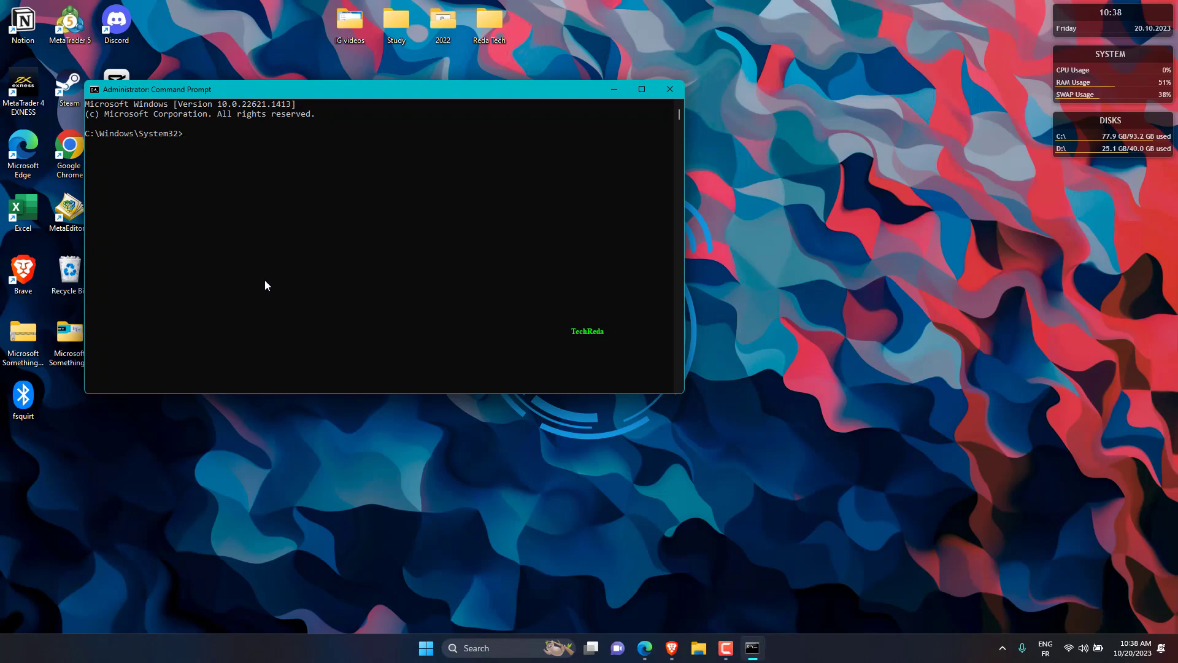
text(diskpart)
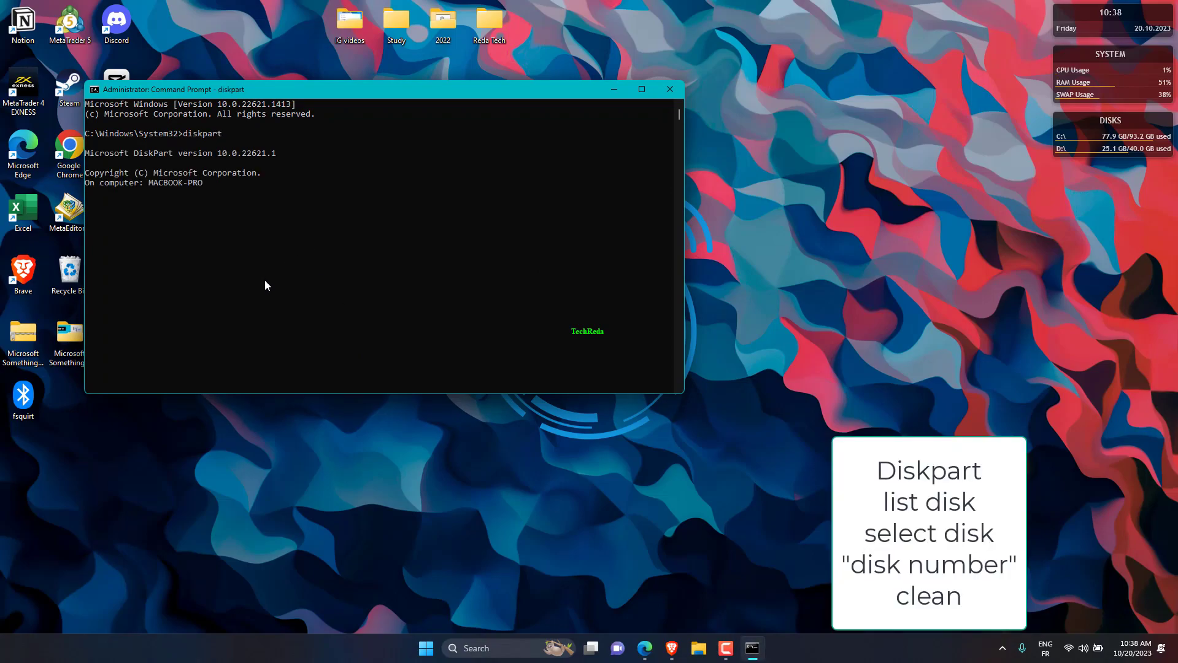
text(list disk)
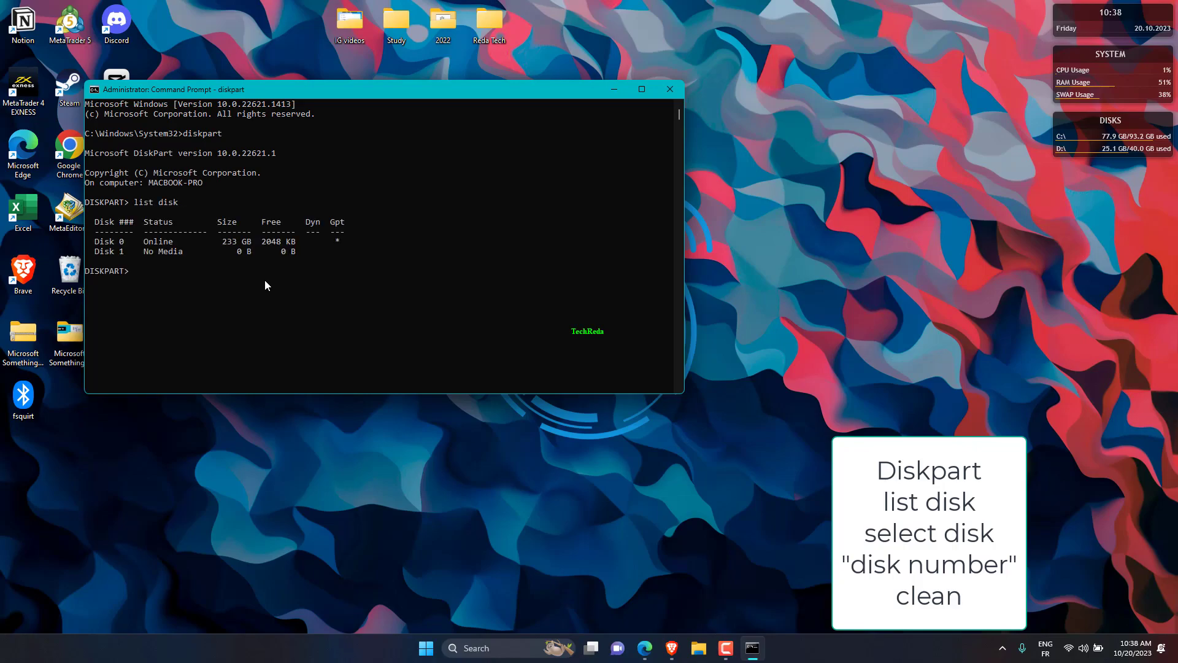
text(select disk à)
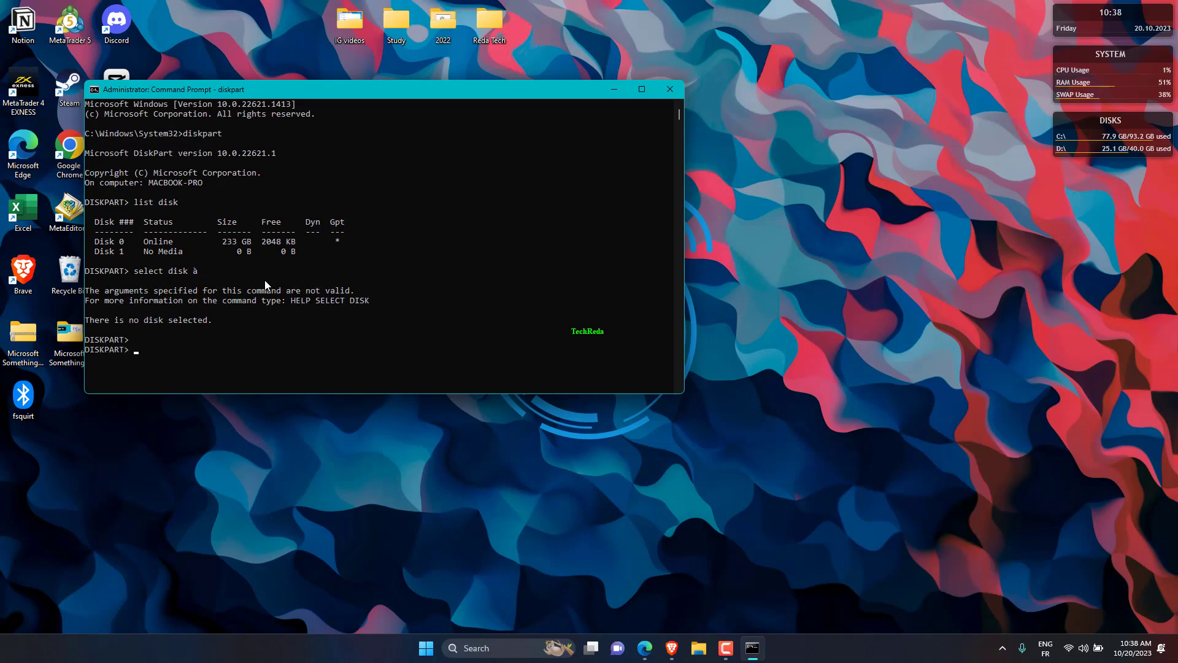
text(select disk à)
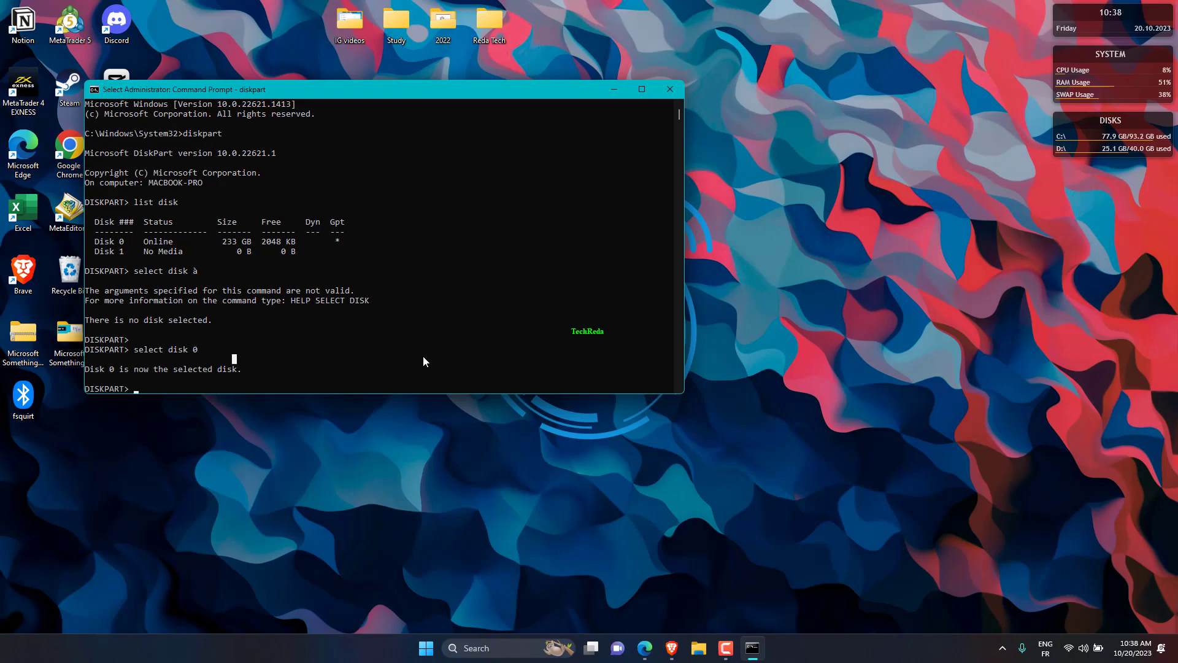
text(clean)
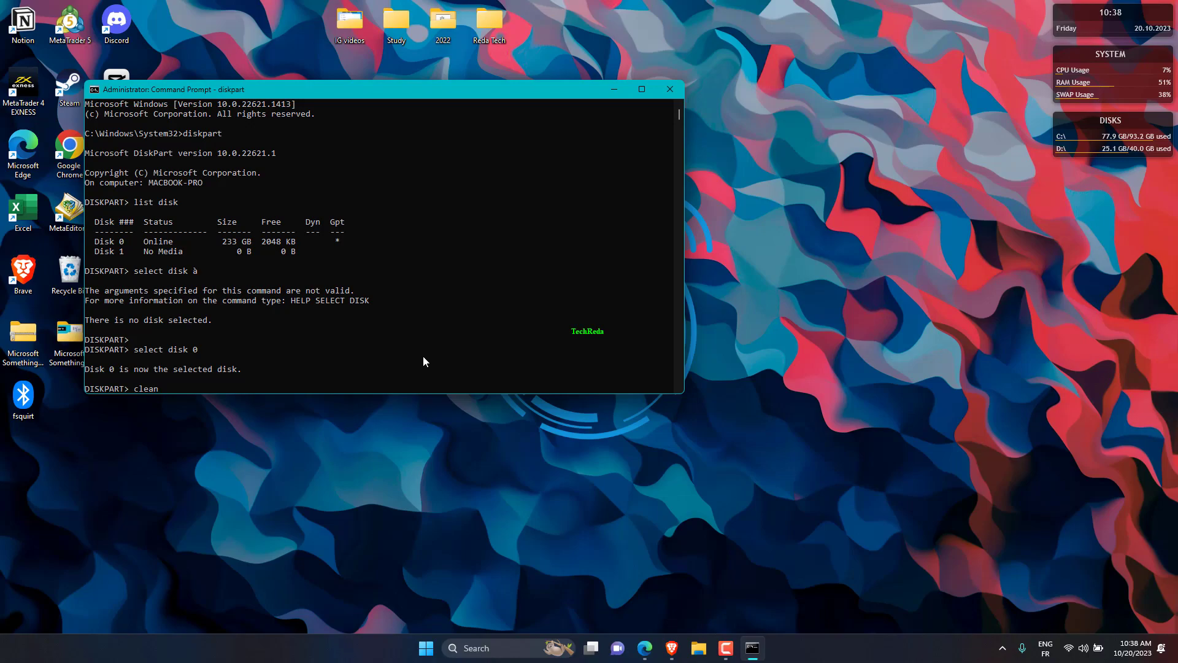
mouse_move(368, 219)
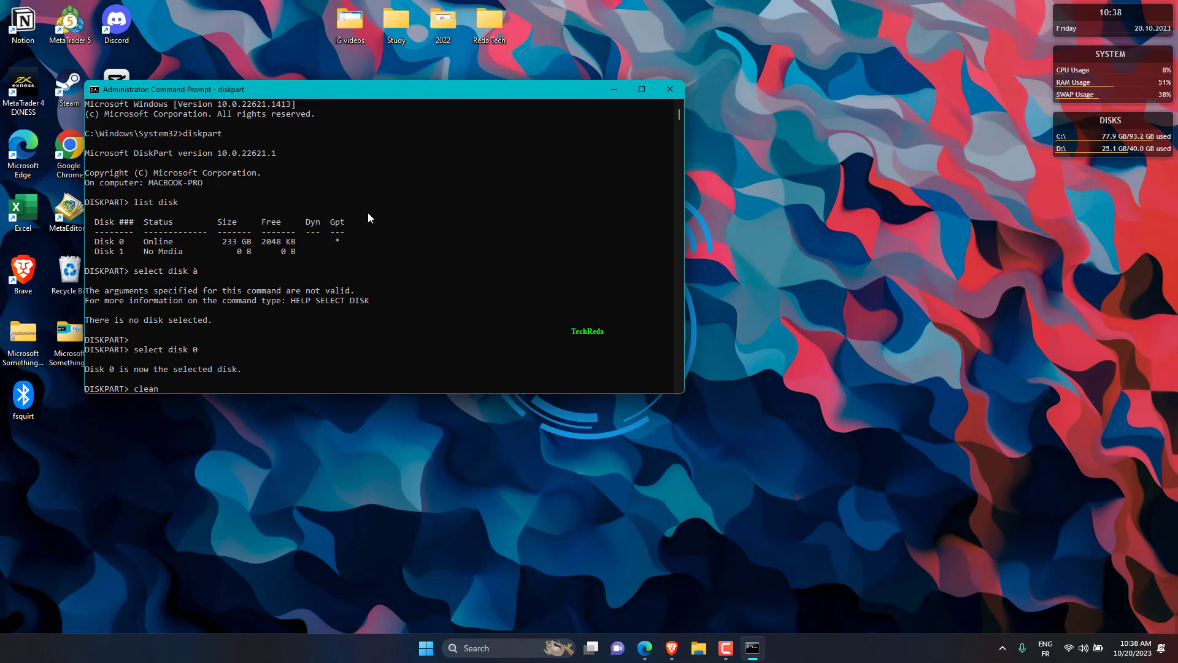